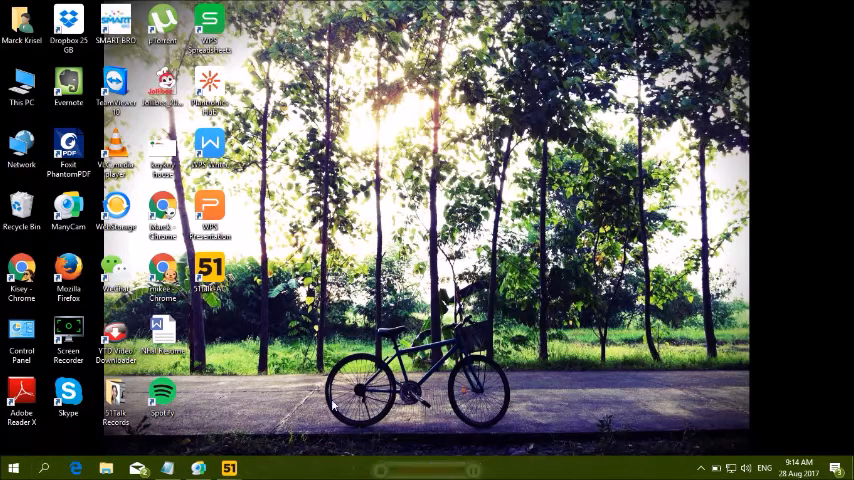
# Launch Command Prompt by searching 'cmd' in Windows Search.
pyautogui.click(44, 468)
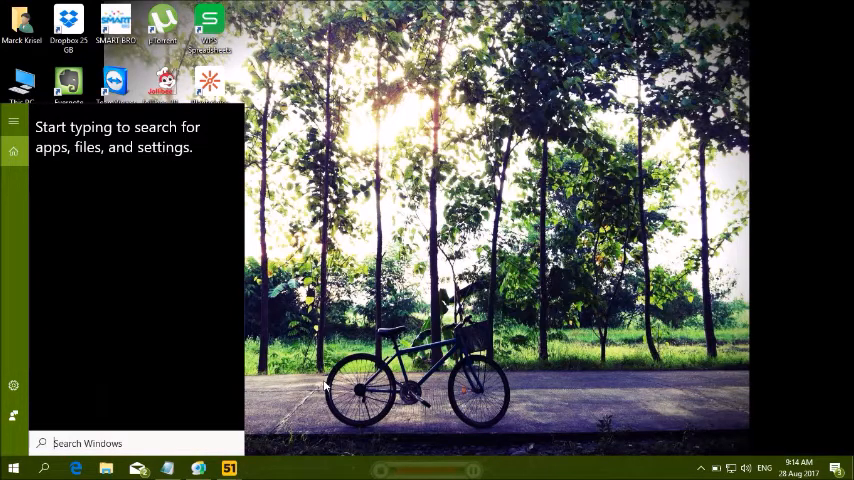
pyautogui.write('cmd')
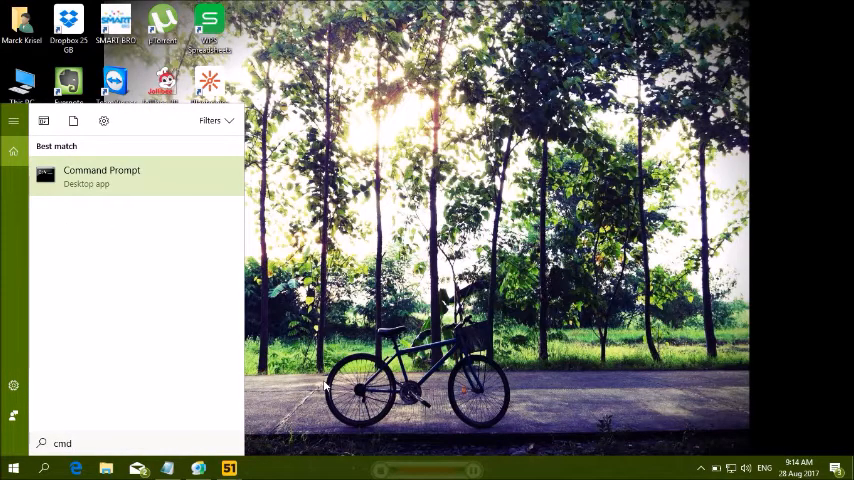
pyautogui.click(101, 176)
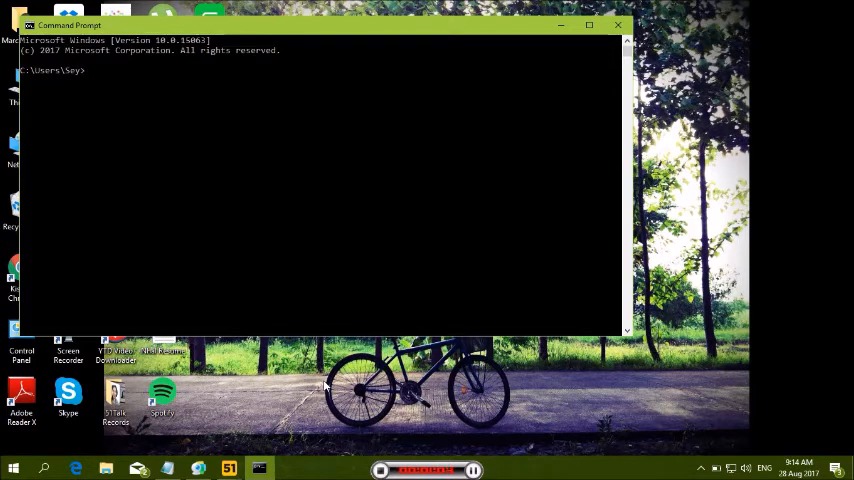
# Run ipconfig and record the default gateway 192.168.1.1 in Notepad.
pyautogui.write('in')
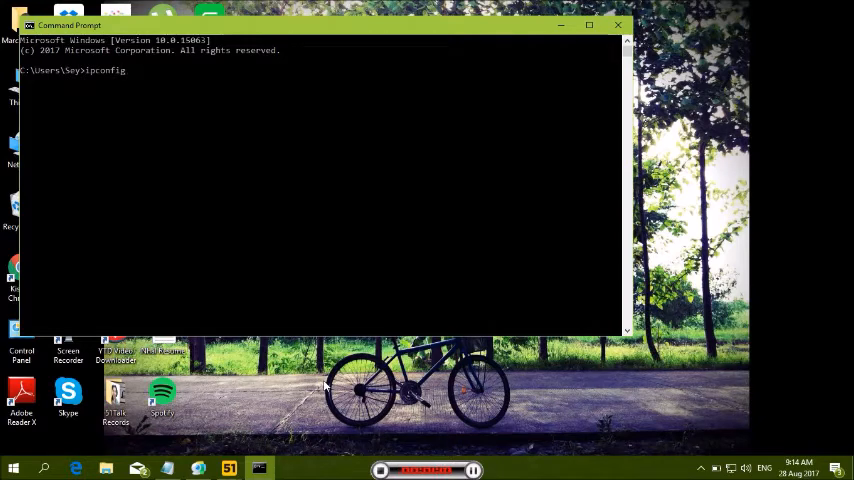
pyautogui.press('Return')
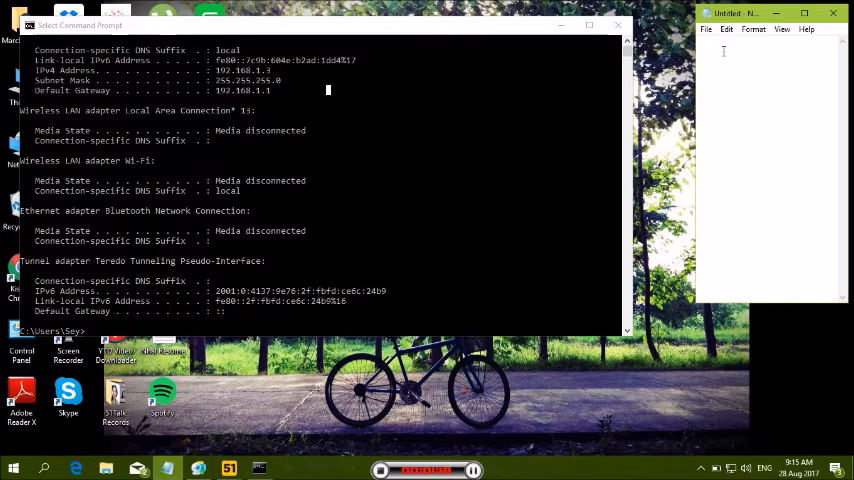
pyautogui.write('192.168')
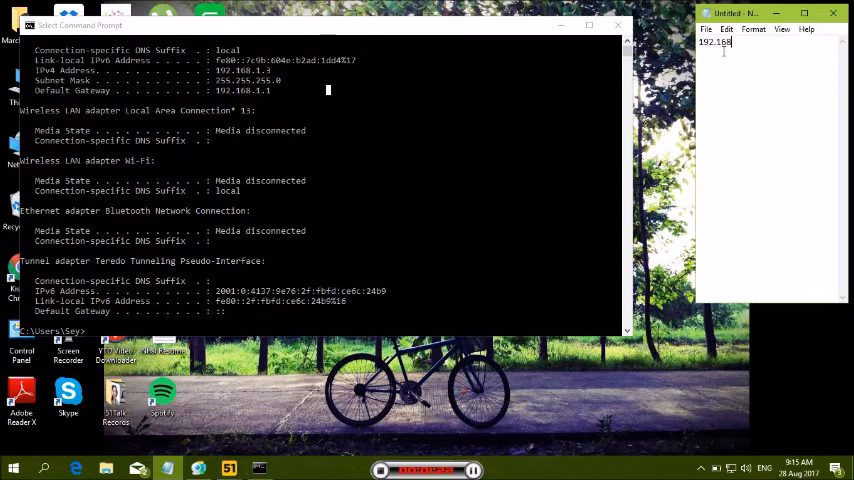
pyautogui.write('.1.1')
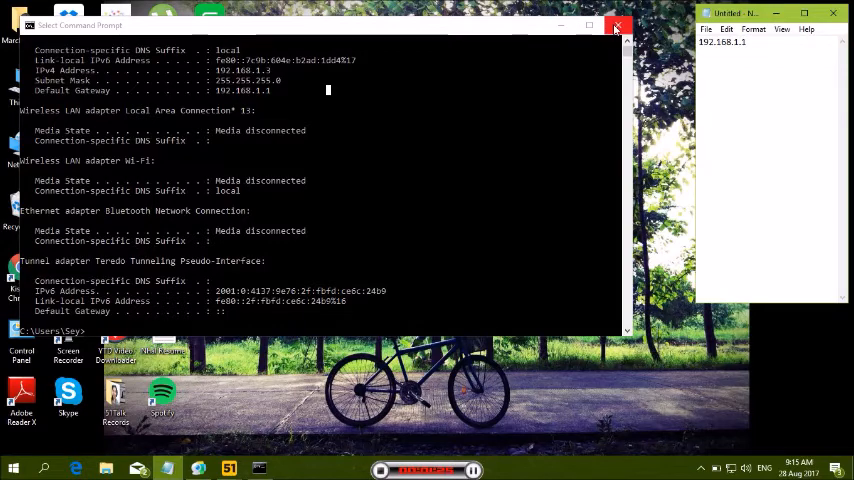
# Close the Command Prompt window.
pyautogui.click(617, 26)
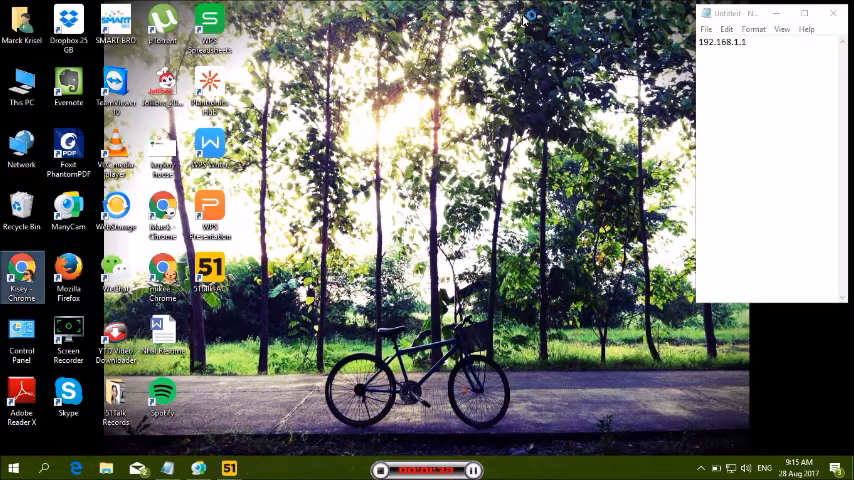
pyautogui.moveTo(763, 37)
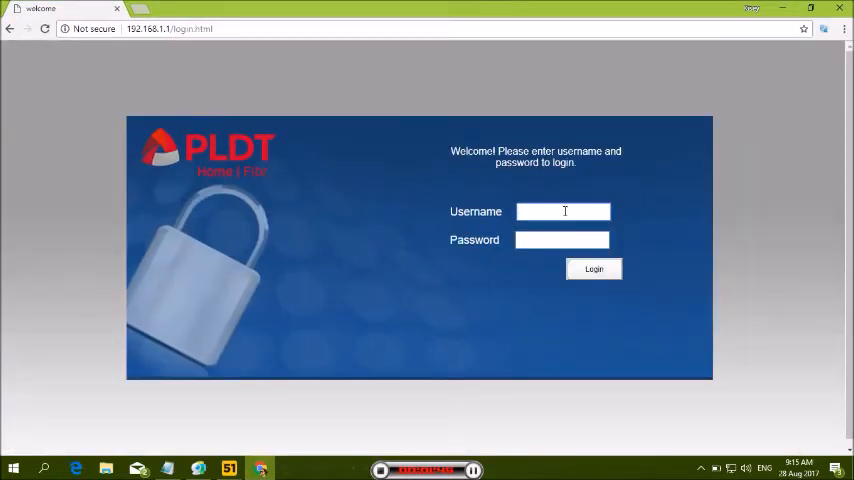
# Sign in to the router admin with the autofilled 'admin' username and password.
pyautogui.write('ad')
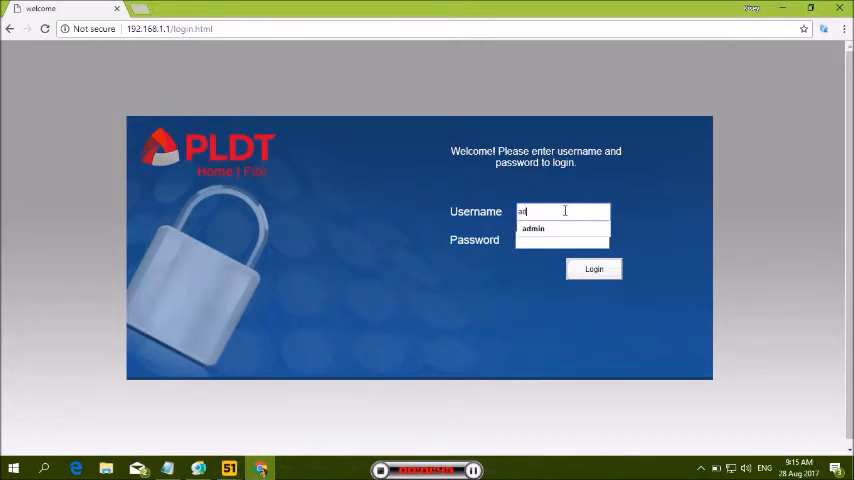
pyautogui.click(532, 228)
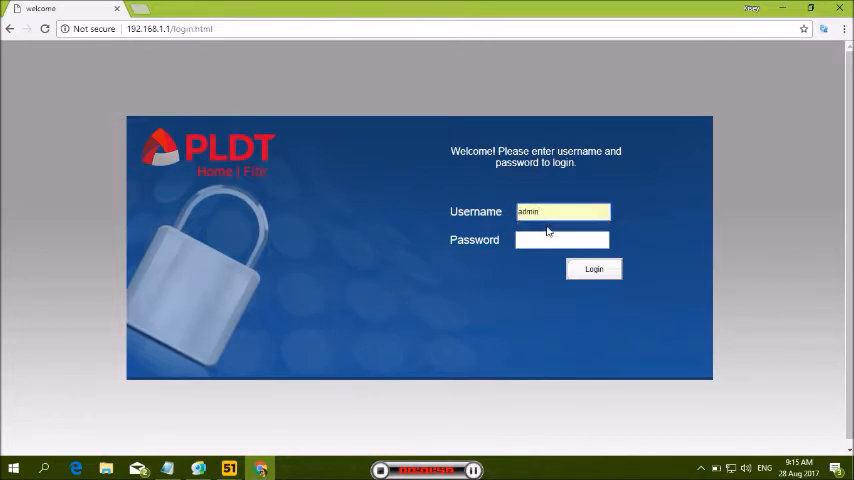
pyautogui.moveTo(615, 249)
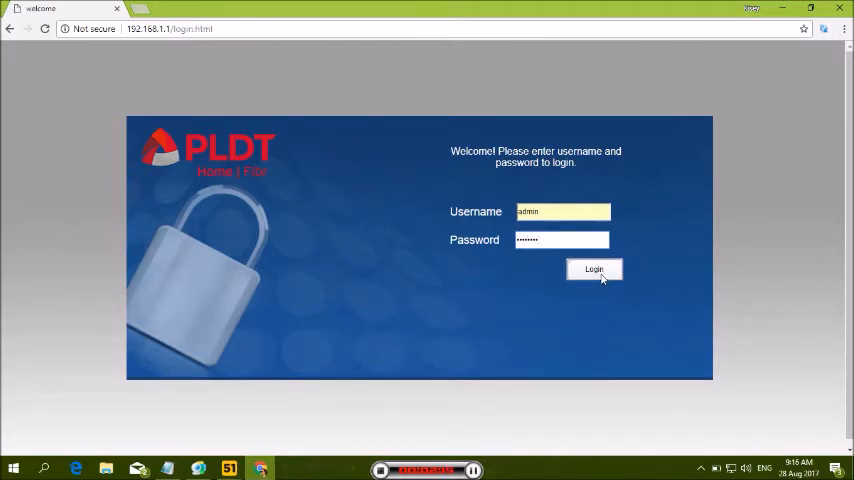
pyautogui.click(594, 269)
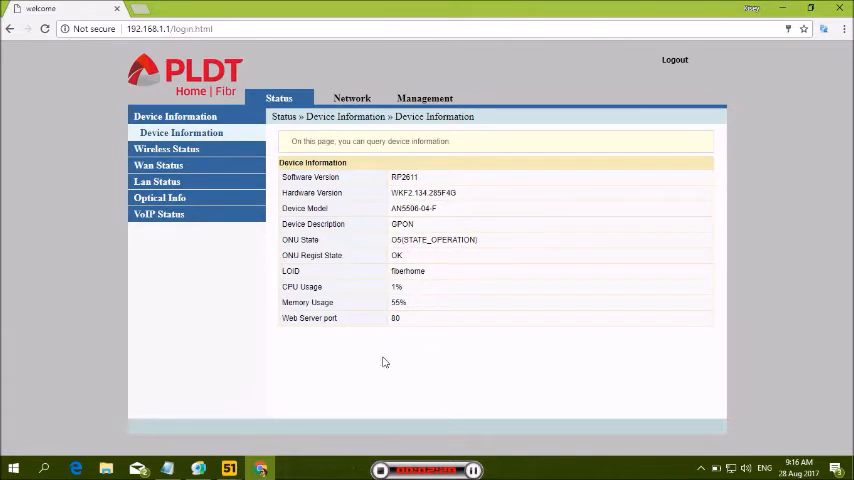
pyautogui.moveTo(218, 252)
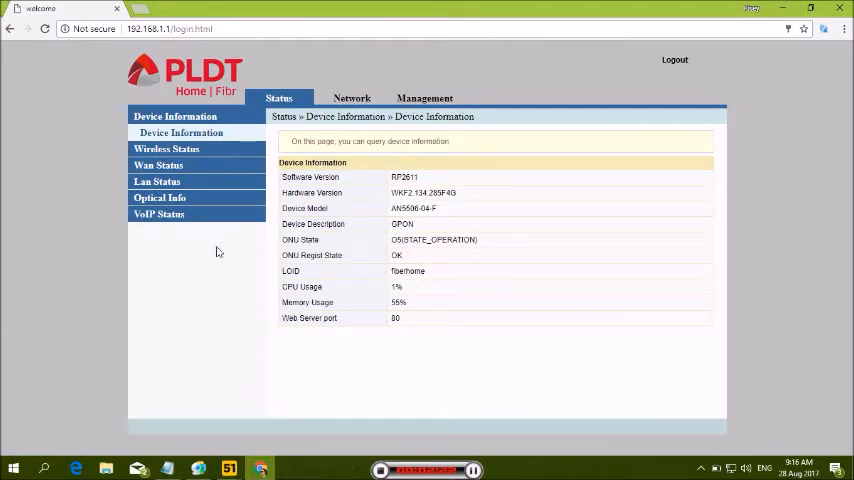
pyautogui.moveTo(187, 218)
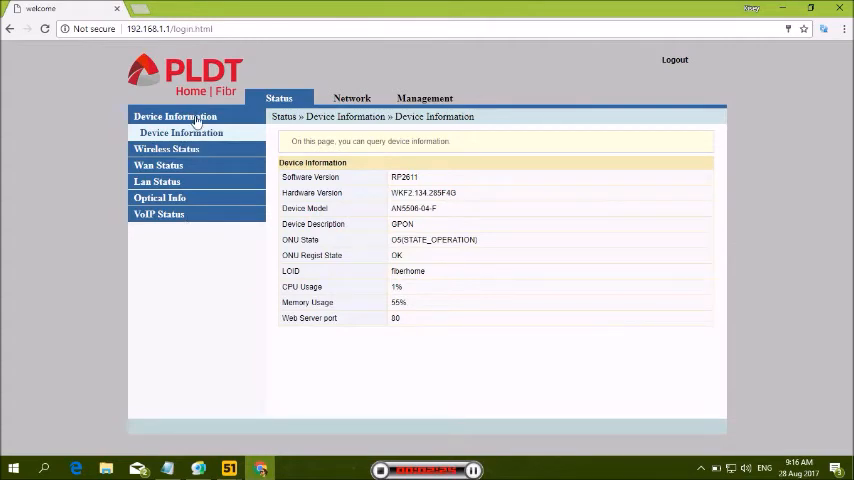
pyautogui.moveTo(185, 164)
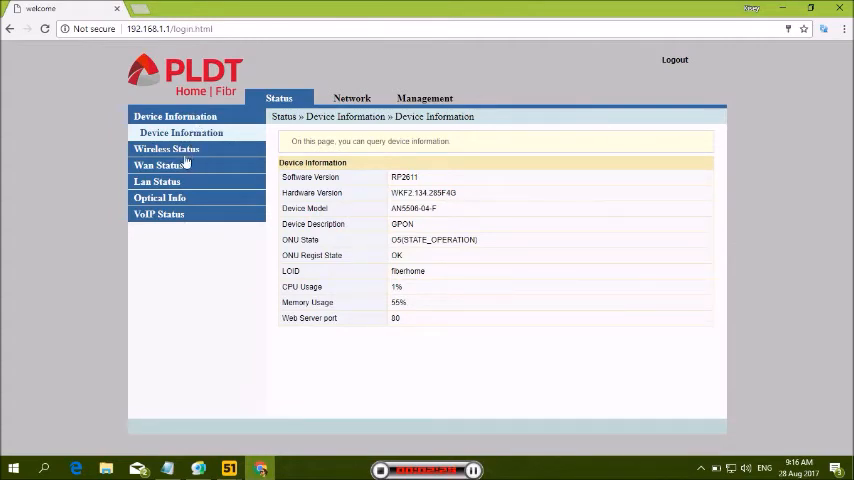
pyautogui.moveTo(175, 185)
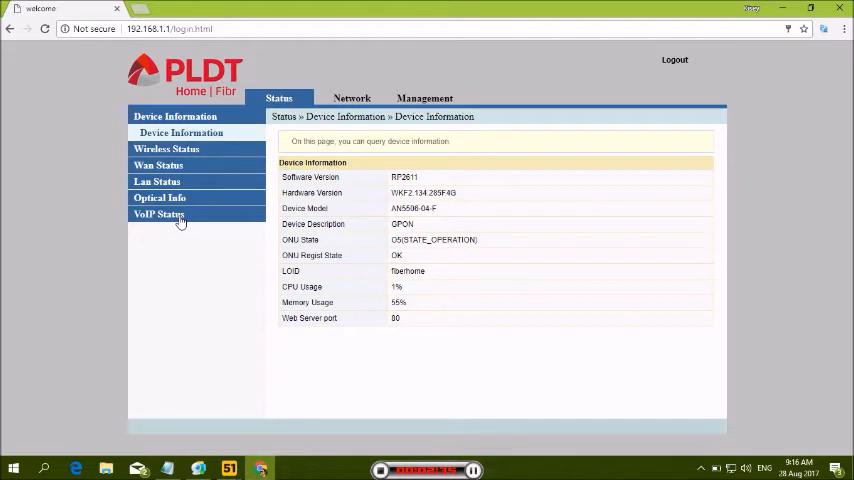
pyautogui.moveTo(234, 266)
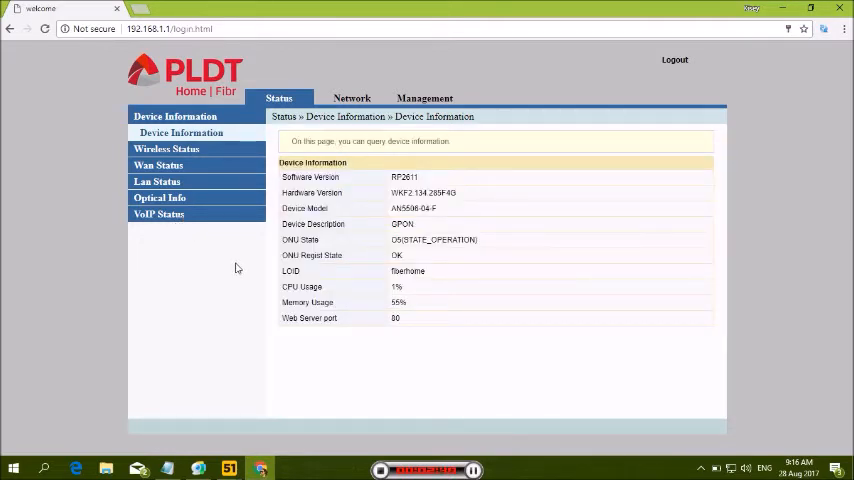
pyautogui.moveTo(225, 152)
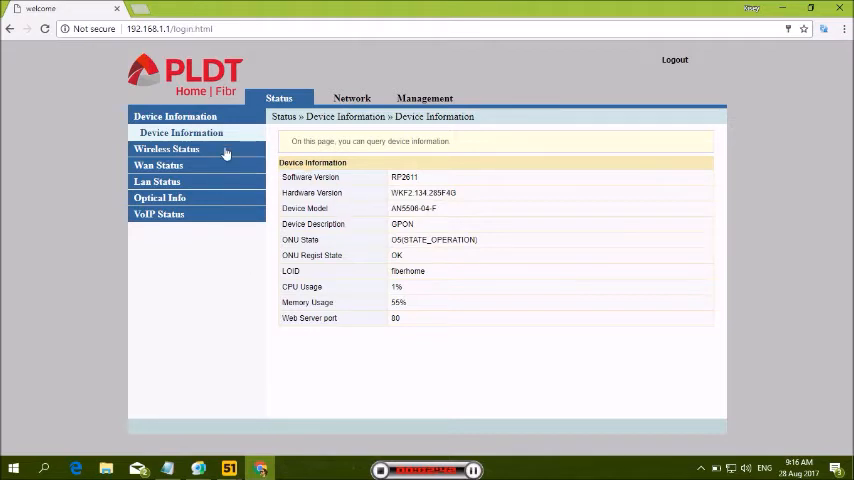
pyautogui.moveTo(340, 102)
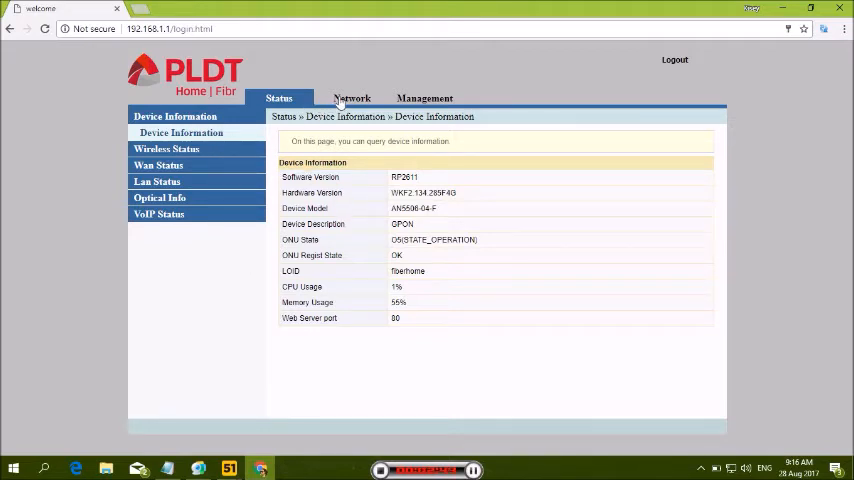
# Go to the Network tab's advanced WLAN settings page.
pyautogui.click(351, 98)
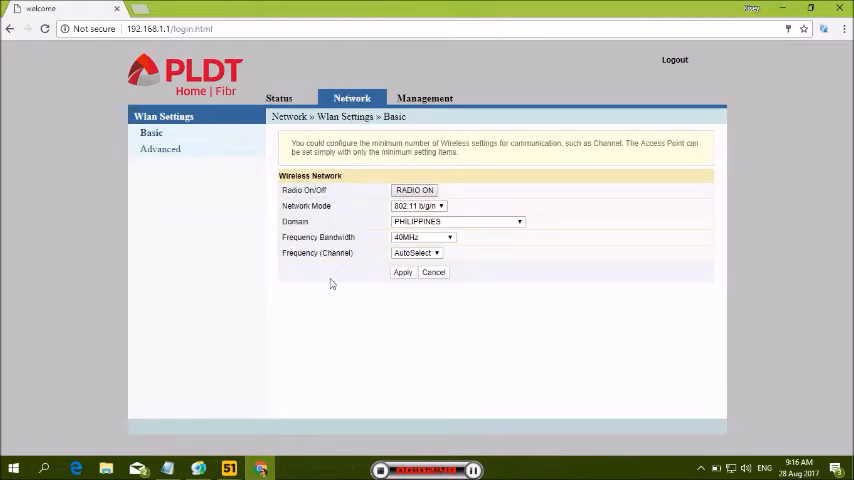
pyautogui.moveTo(327, 235)
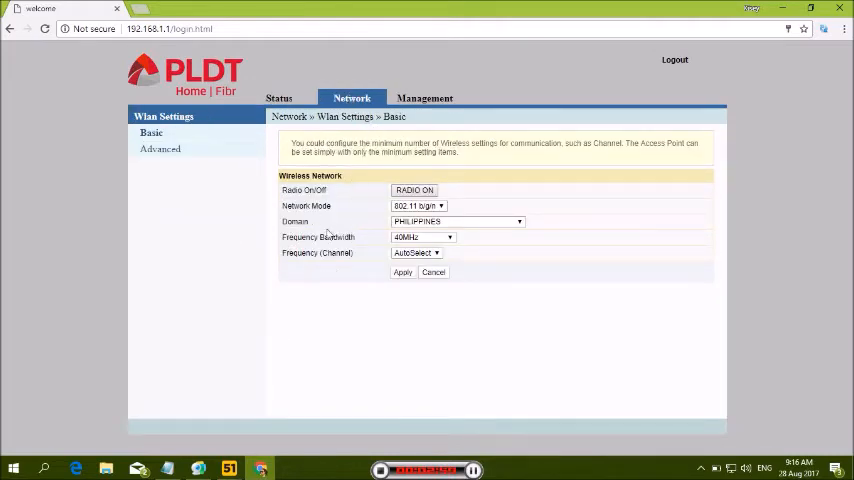
pyautogui.moveTo(368, 249)
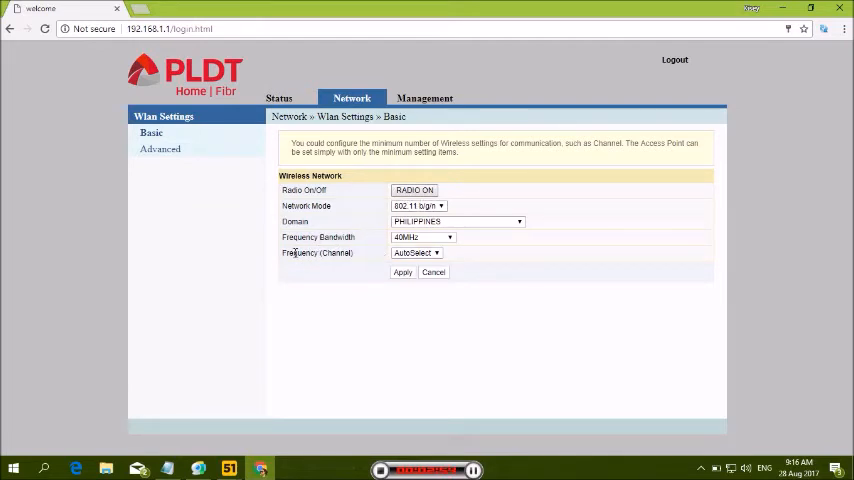
pyautogui.moveTo(225, 149)
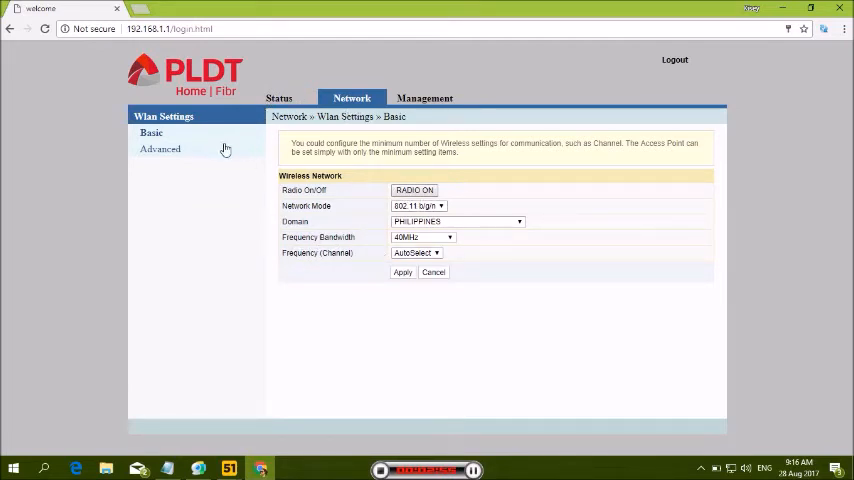
pyautogui.moveTo(160, 149)
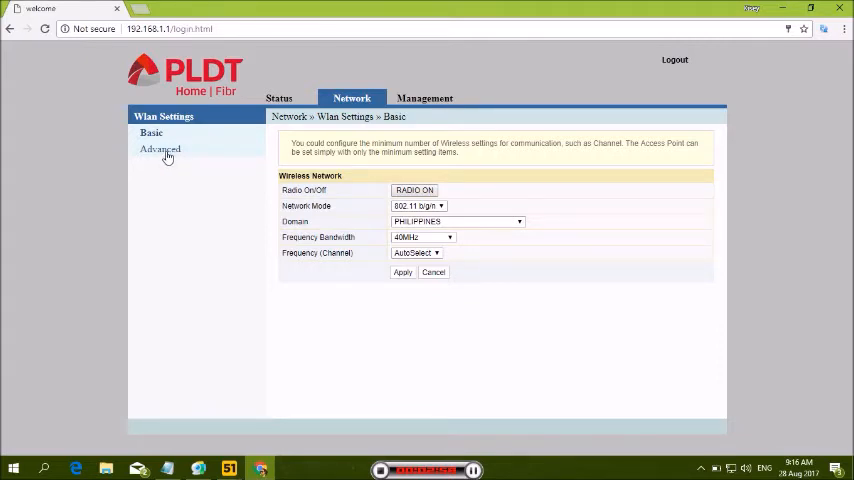
pyautogui.click(160, 148)
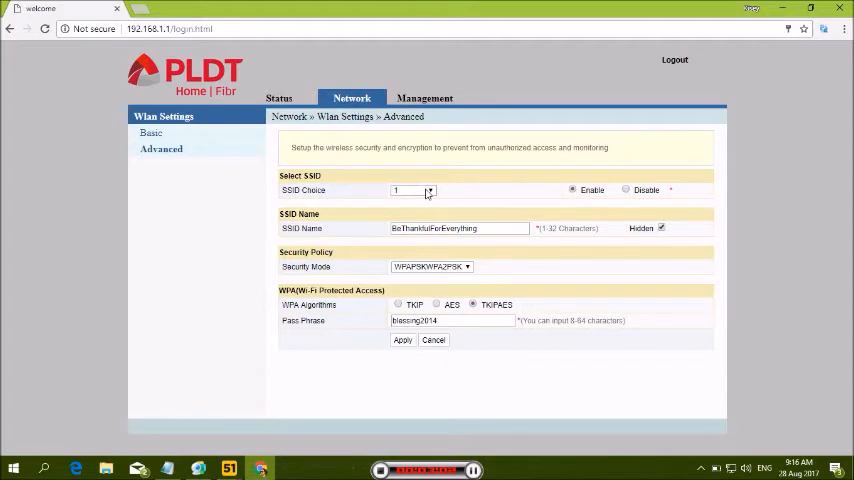
pyautogui.click(414, 190)
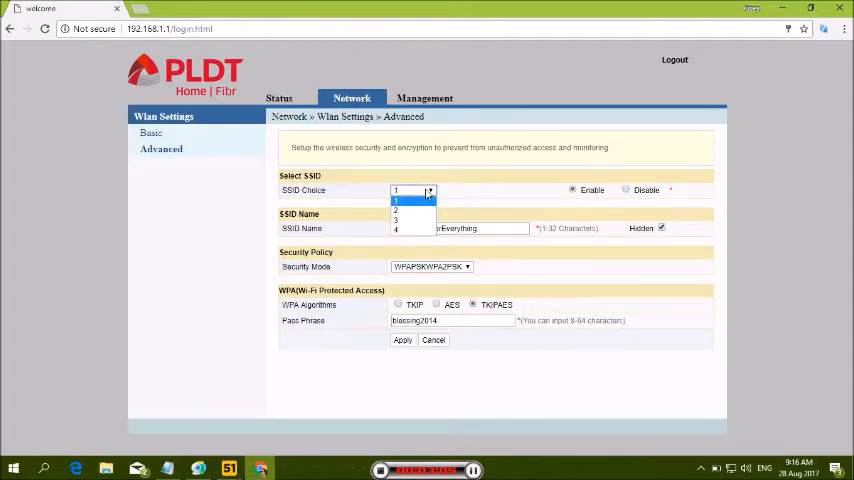
pyautogui.click(396, 199)
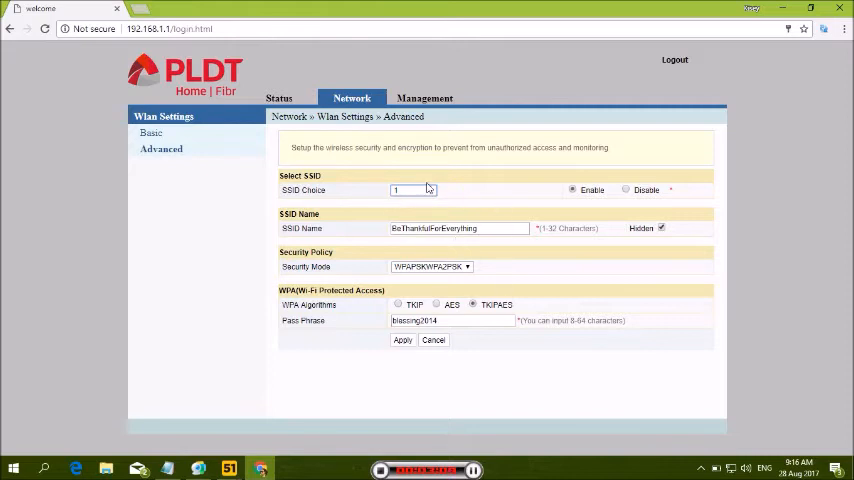
pyautogui.moveTo(410, 190)
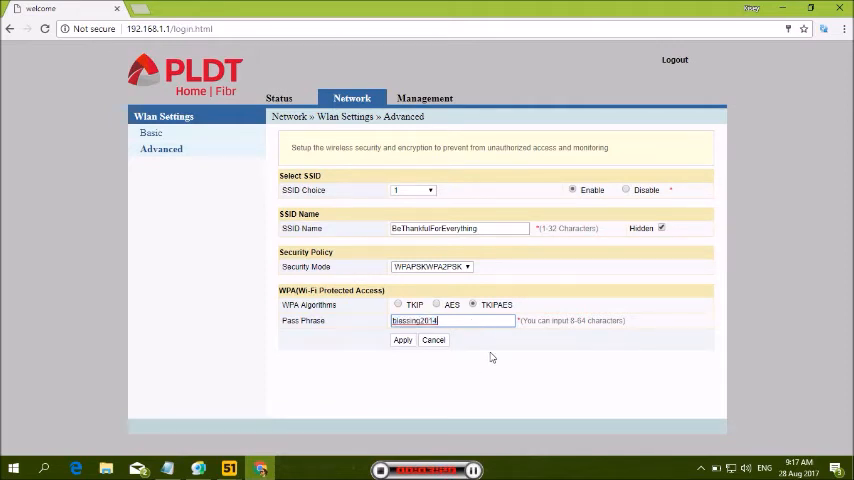
pyautogui.click(458, 228)
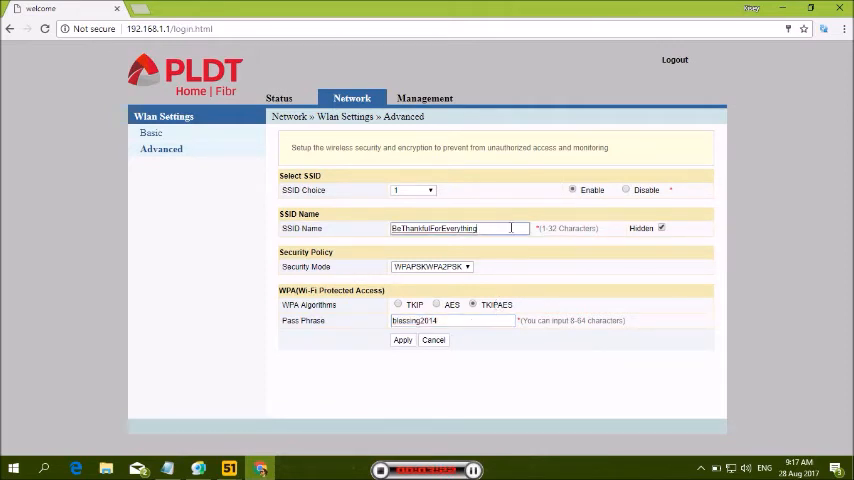
pyautogui.tripleClick(455, 228)
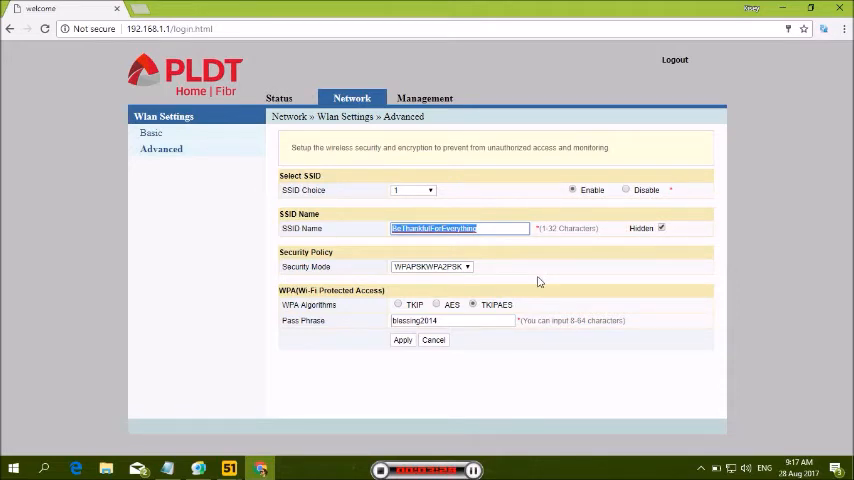
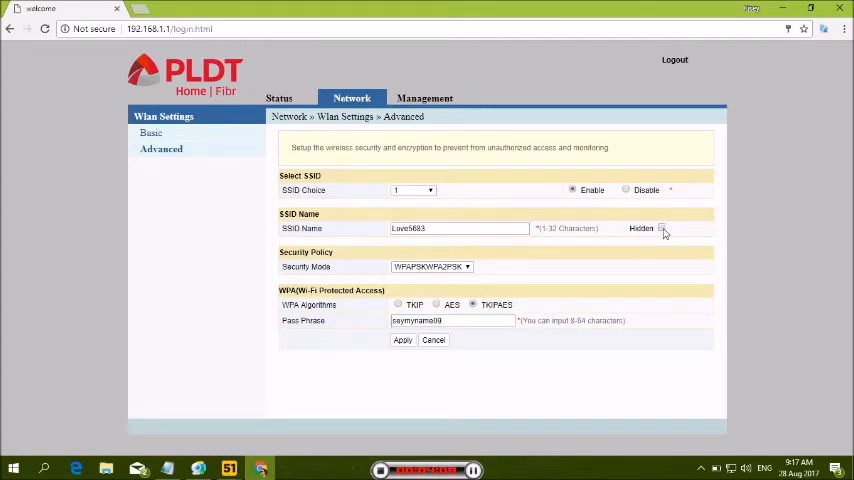
# Tick the Hidden checkbox for the Love5683 SSID.
pyautogui.click(661, 228)
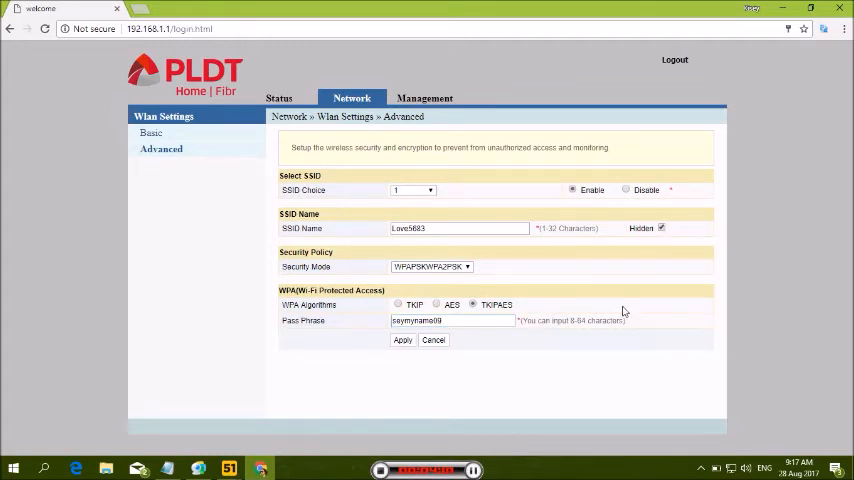
pyautogui.click(402, 340)
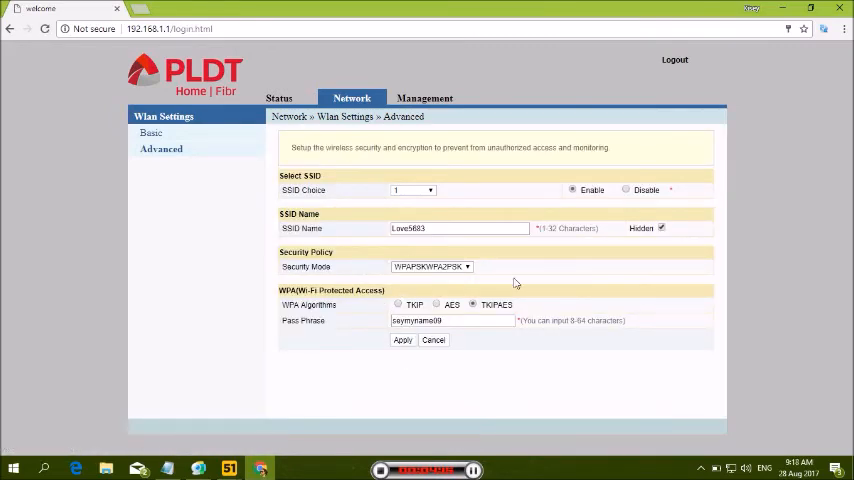
pyautogui.moveTo(660, 451)
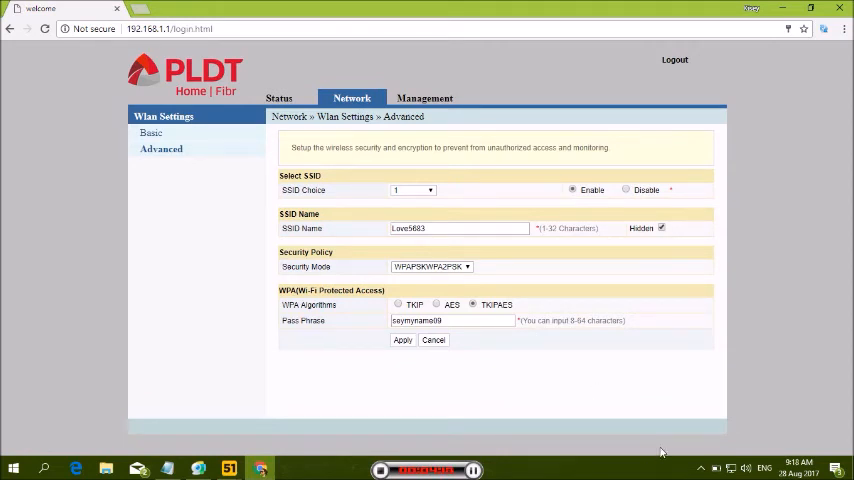
pyautogui.moveTo(659, 437)
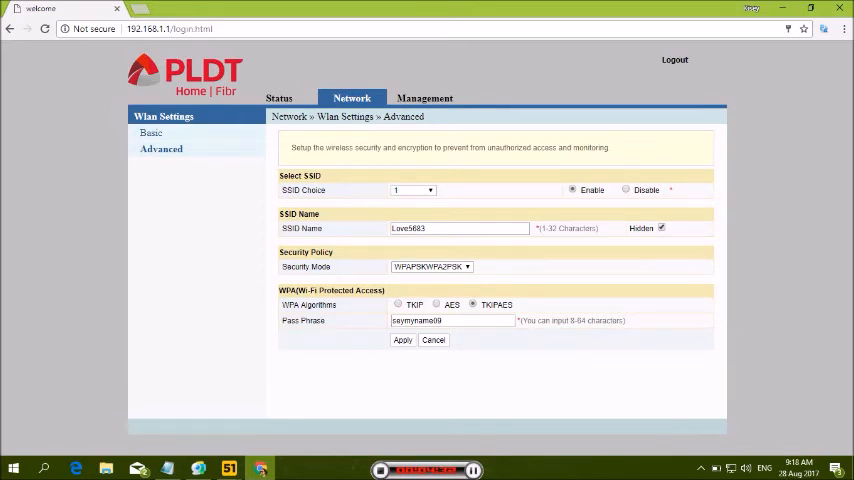
pyautogui.moveTo(588, 338)
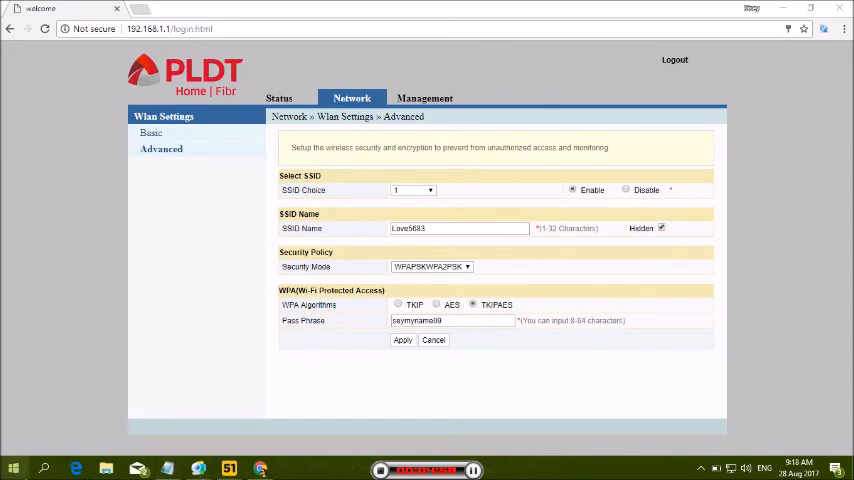
# Forget BeThankfulForEverything under Wi-Fi > Manage known networks, then close Settings.
pyautogui.click(13, 467)
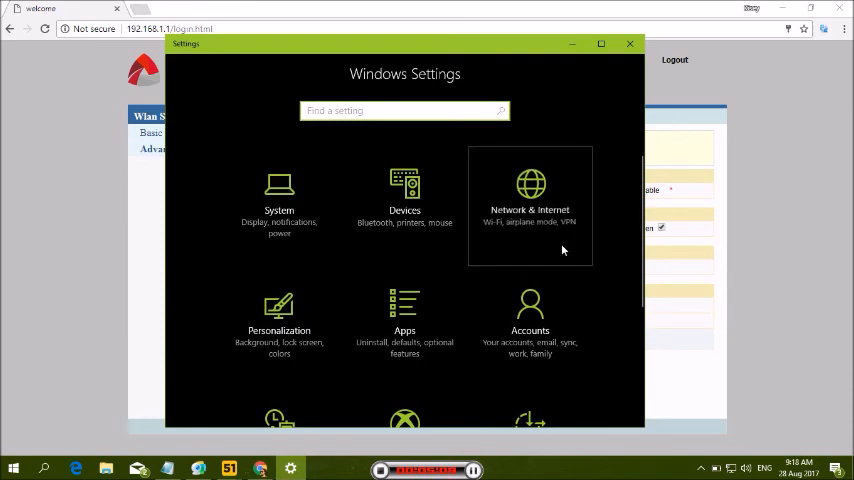
pyautogui.click(529, 200)
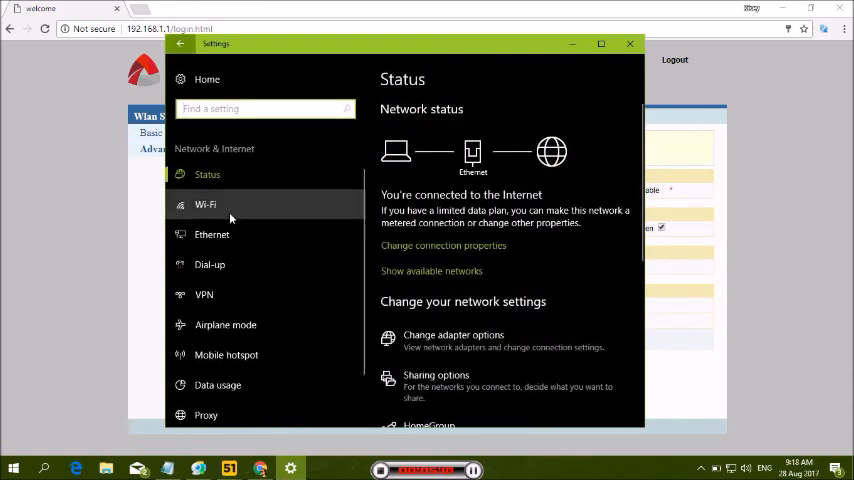
pyautogui.click(205, 204)
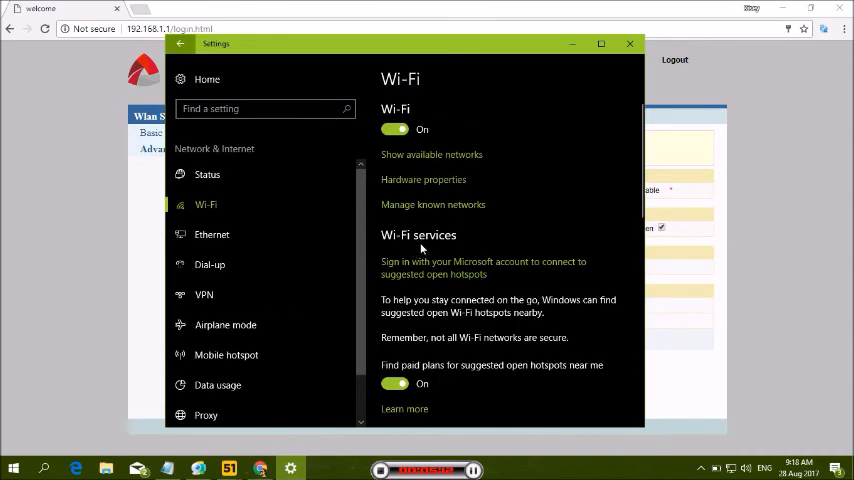
pyautogui.click(433, 204)
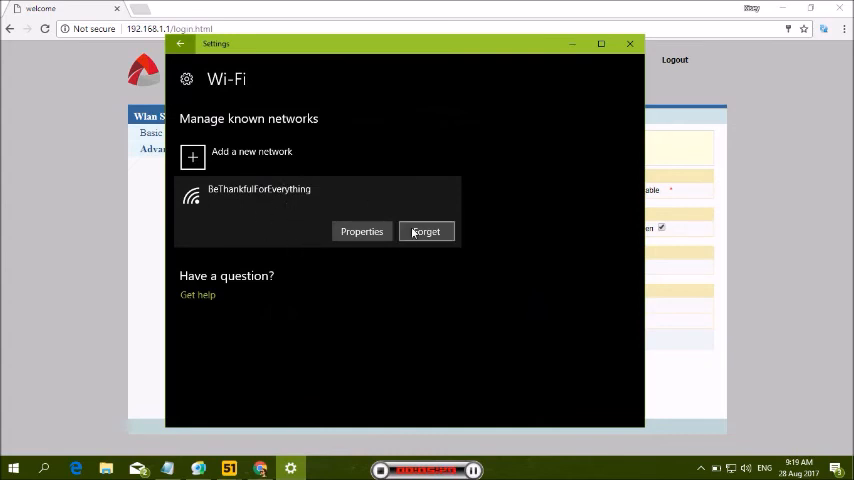
pyautogui.click(426, 231)
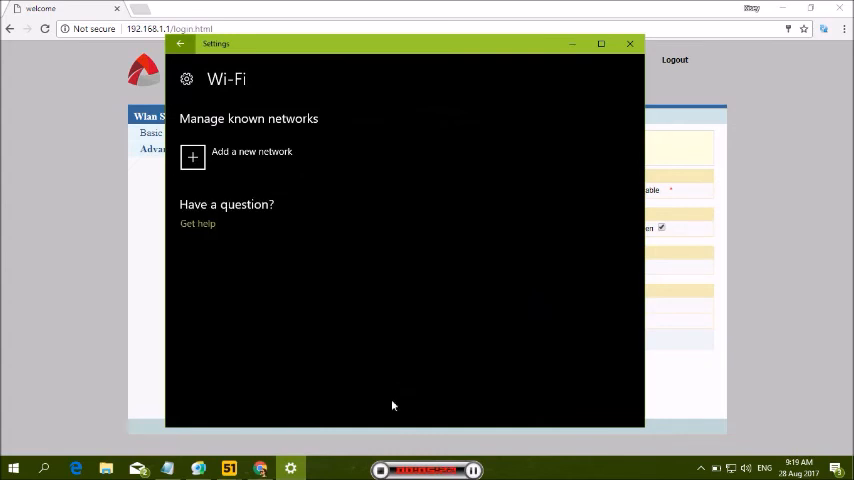
pyautogui.click(630, 43)
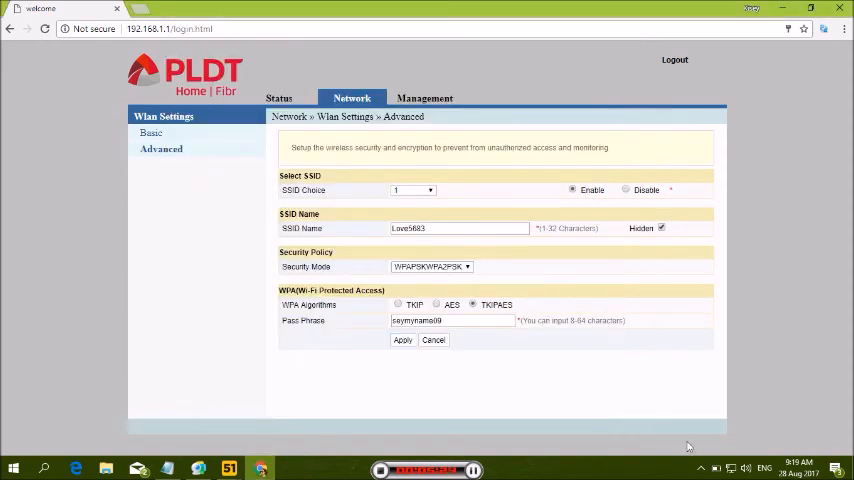
pyautogui.click(731, 467)
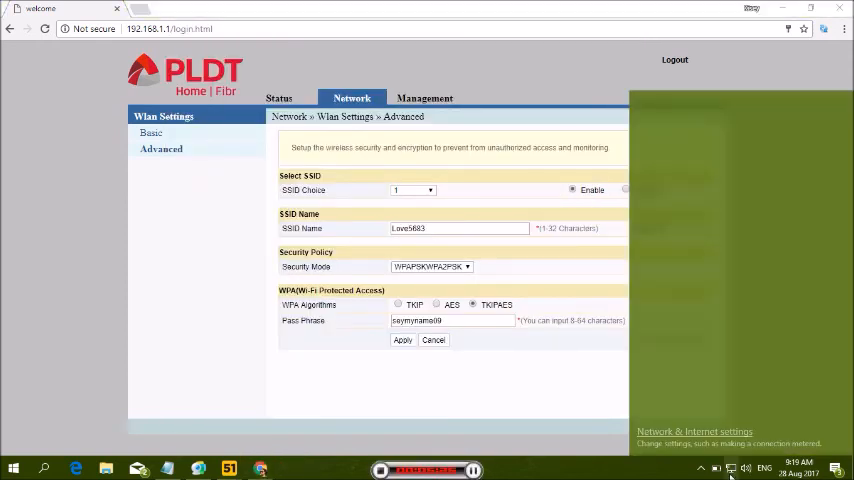
pyautogui.click(731, 467)
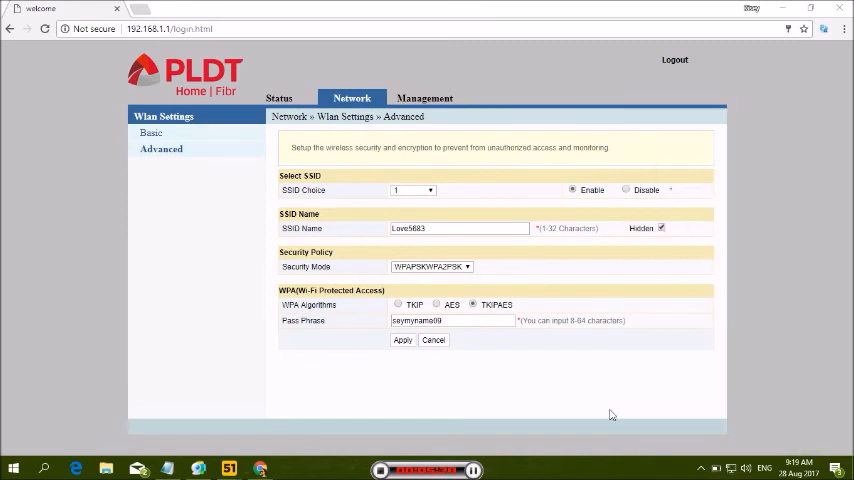
pyautogui.moveTo(481, 410)
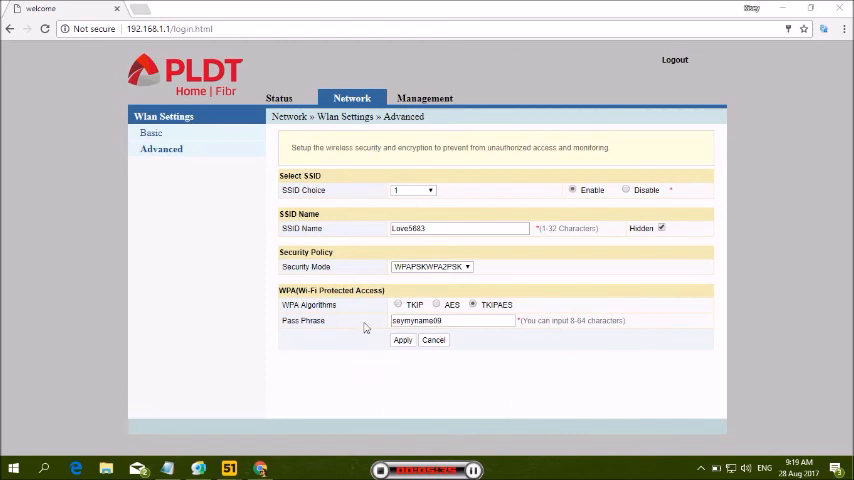
pyautogui.moveTo(377, 391)
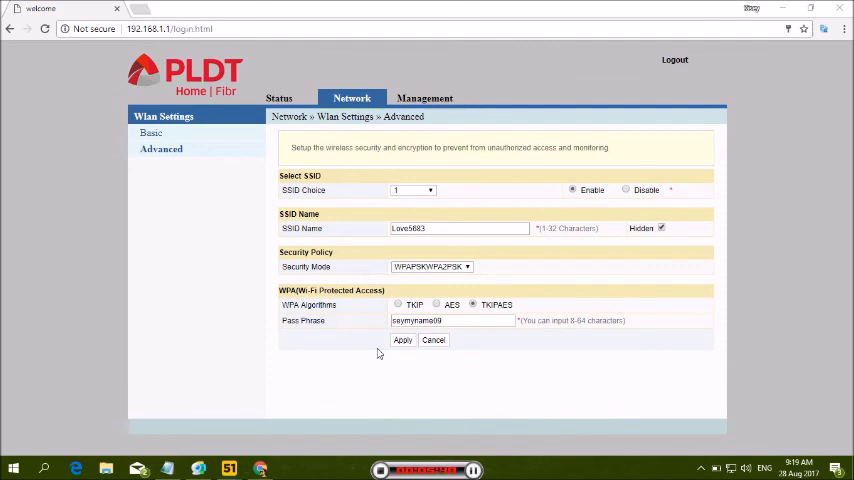
pyautogui.moveTo(400, 370)
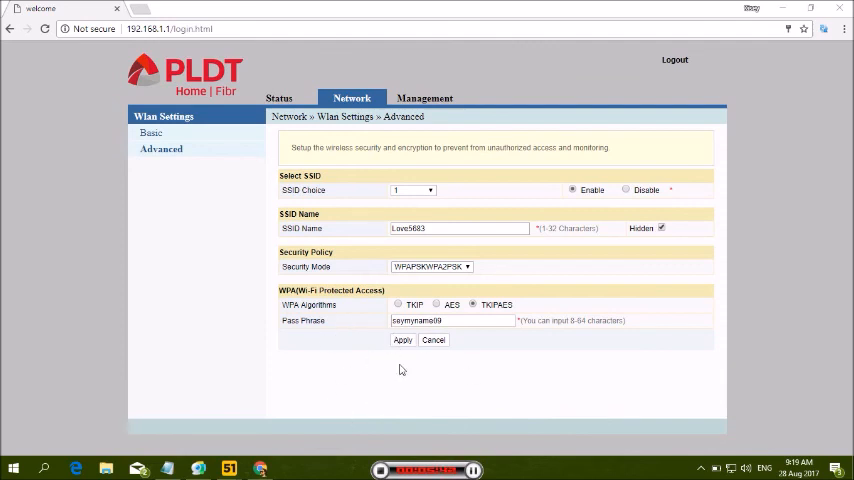
pyautogui.moveTo(373, 426)
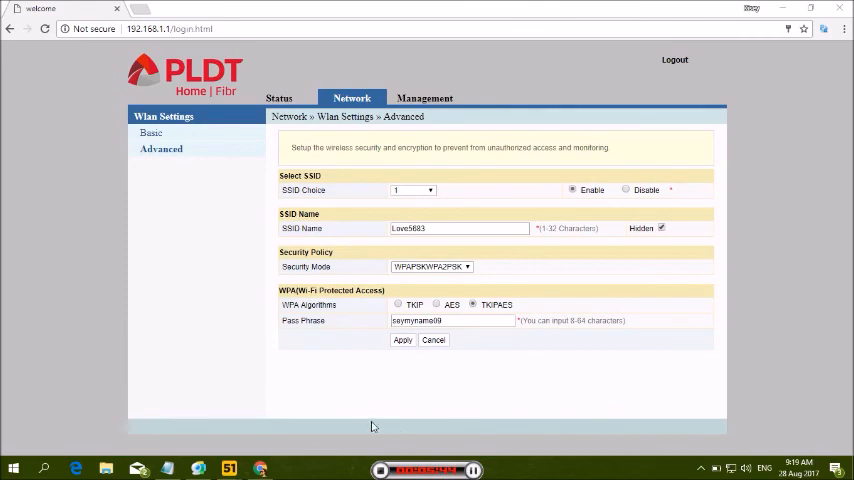
pyautogui.moveTo(378, 470)
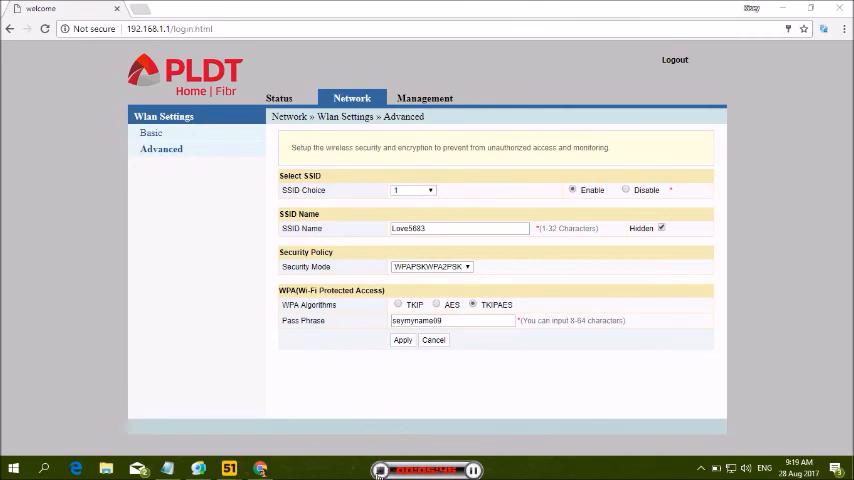